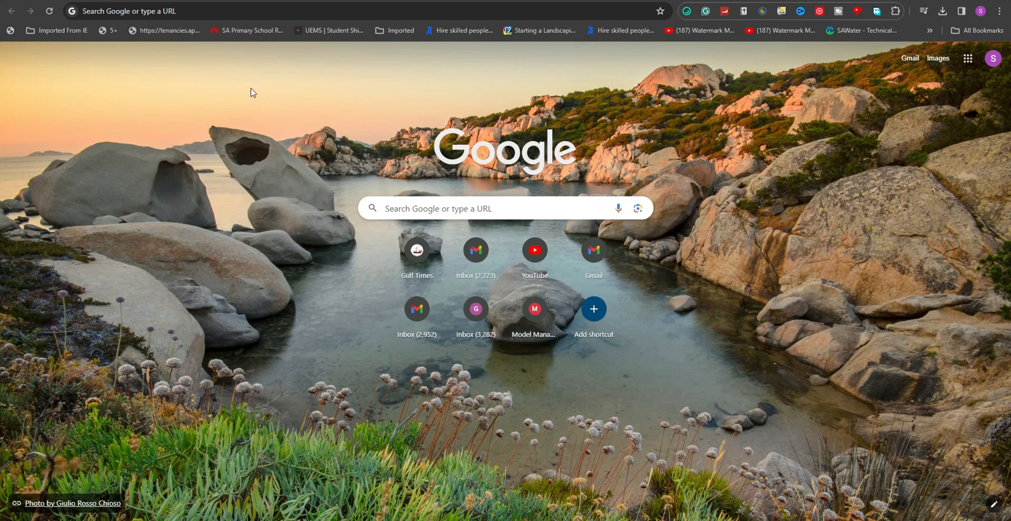
{"action": "mouse_move", "coordinate": [310, 288]}
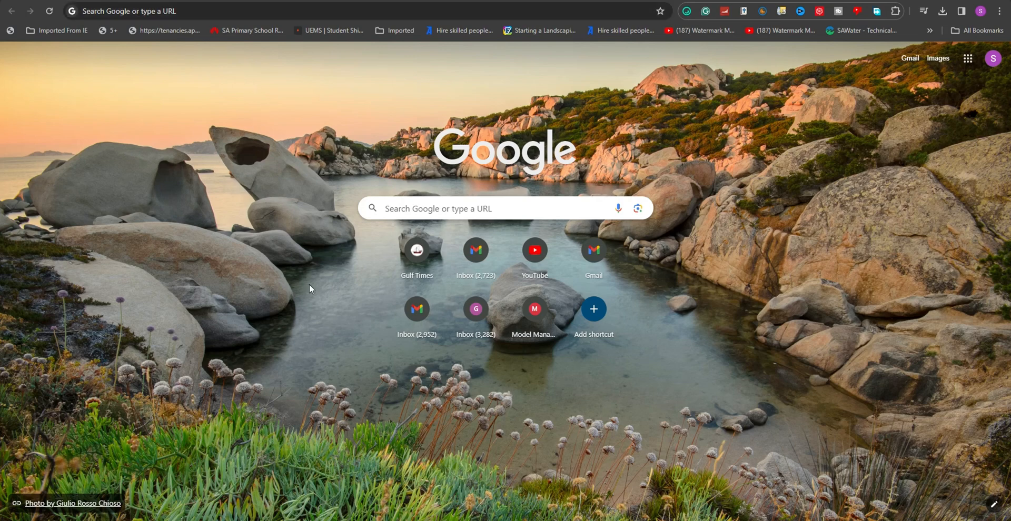
{"action": "mouse_move", "coordinate": [345, 183]}
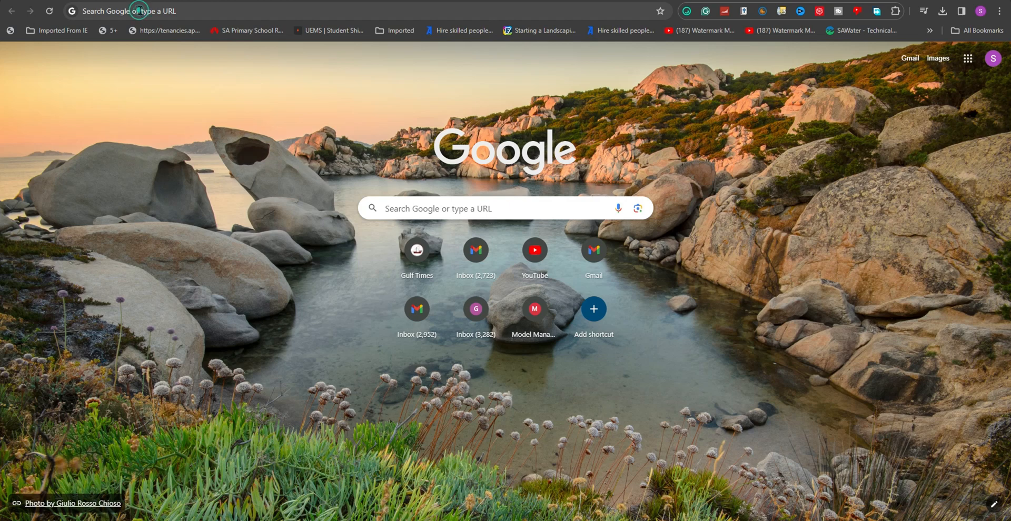
- Go to the Facebook Ad Library address in the address bar
{"action": "left_click", "coordinate": [129, 11]}
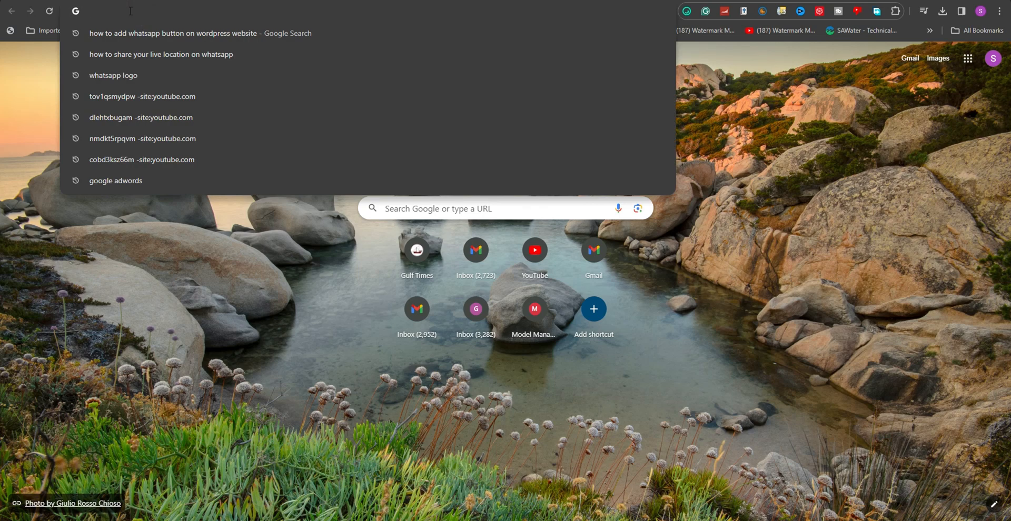
{"action": "type", "text": "facen"}
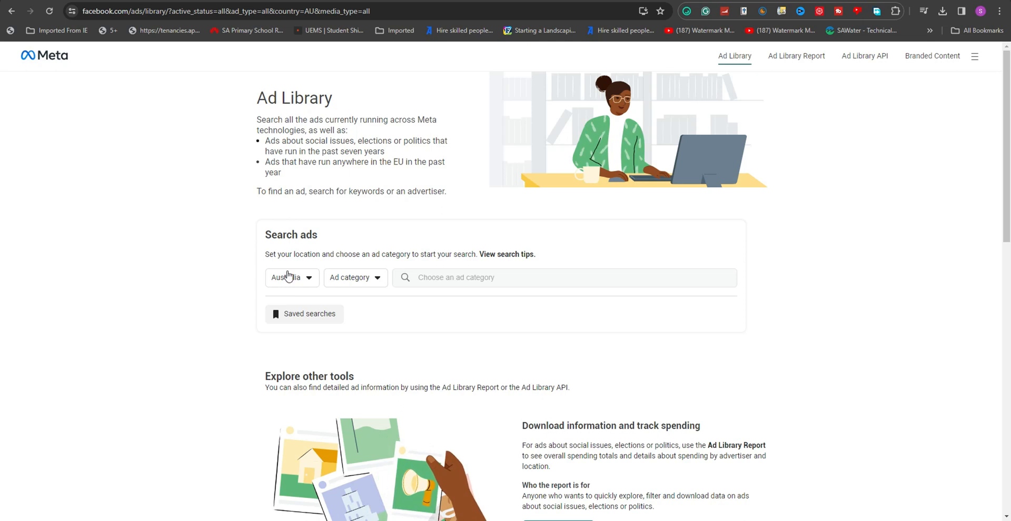
- Search all countries for 'pet accessories' ads
{"action": "left_click", "coordinate": [288, 277]}
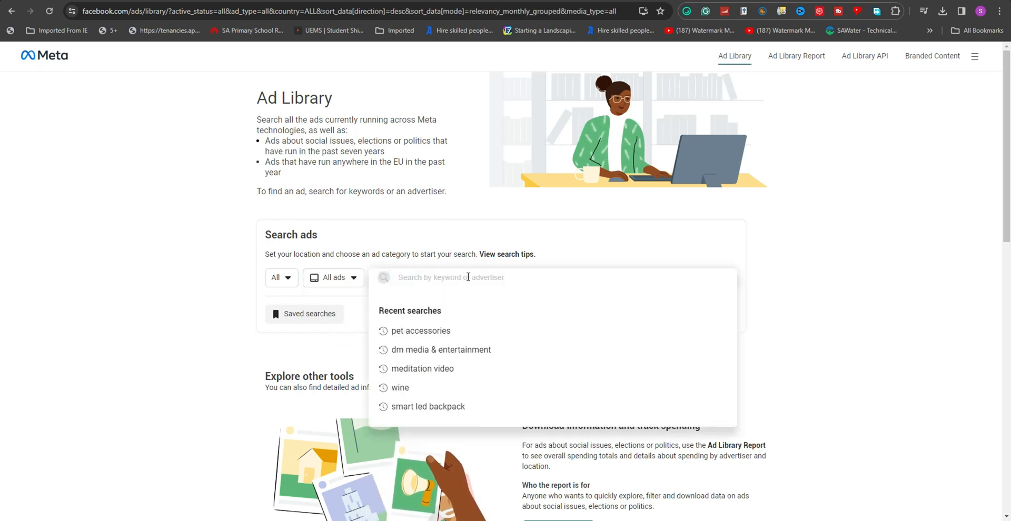
{"action": "type", "text": "pet"}
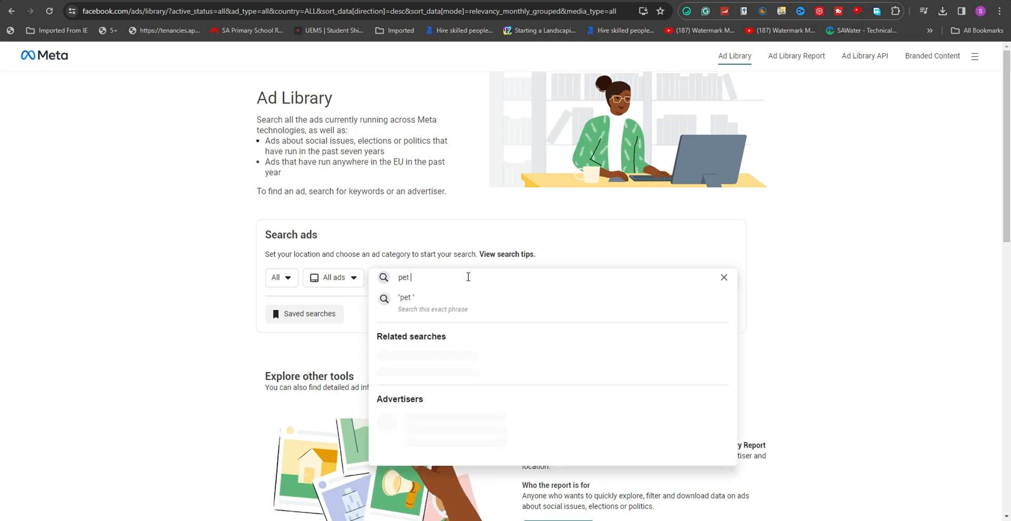
{"action": "type", "text": "accessories"}
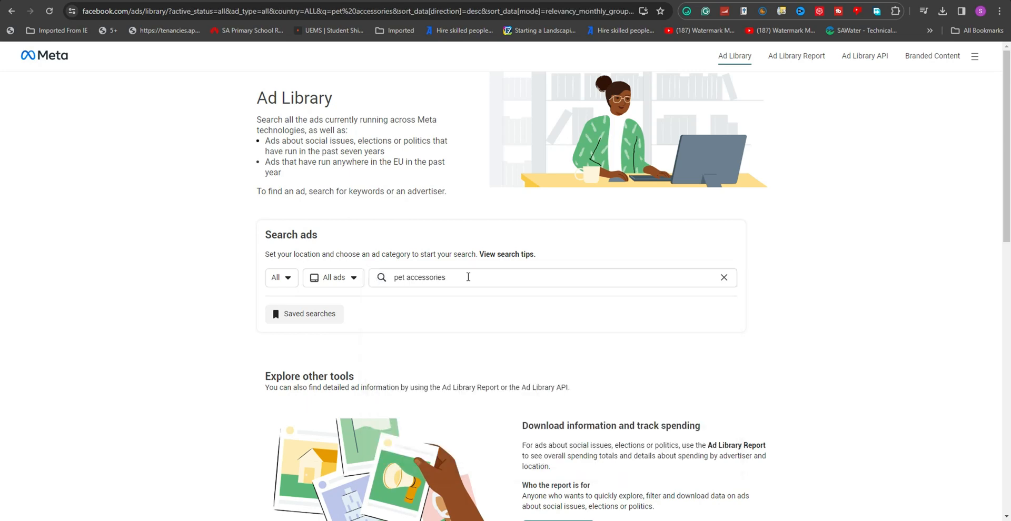
{"action": "key", "text": "Return"}
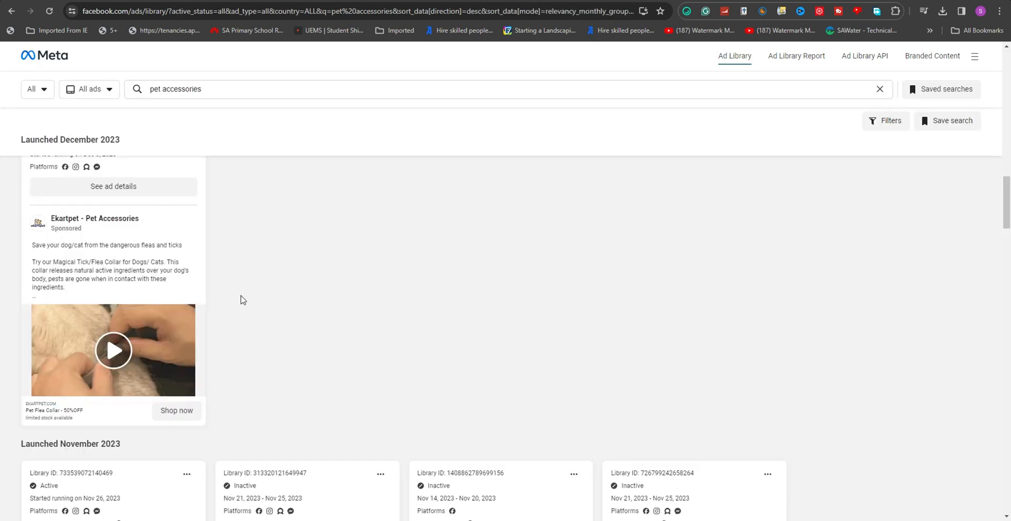
- Scroll through the pet accessories results to find the Ekartpet ad
{"action": "scroll", "scroll_direction": "up", "scroll_amount": 3}
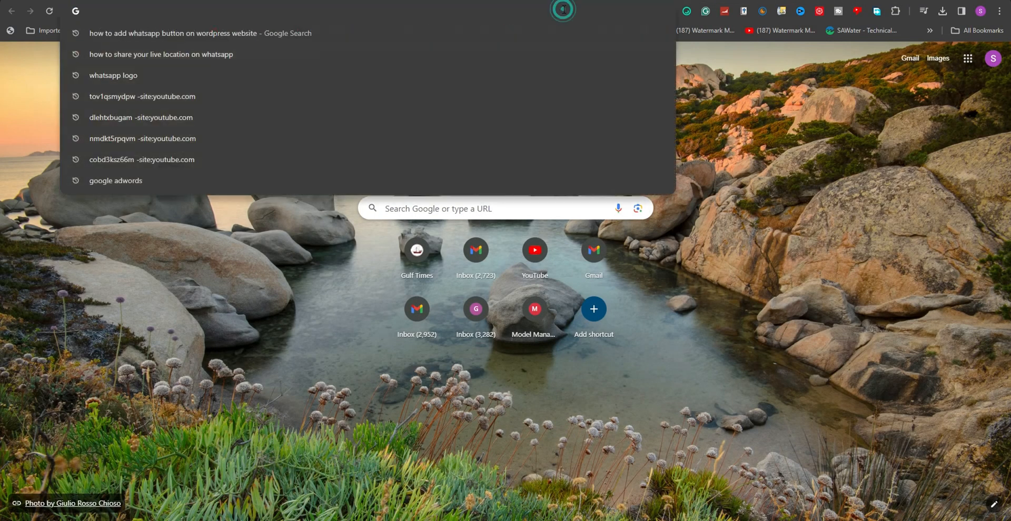
{"action": "type", "text": "https://www.facebook.com/ads/library/?id=352663397448212"}
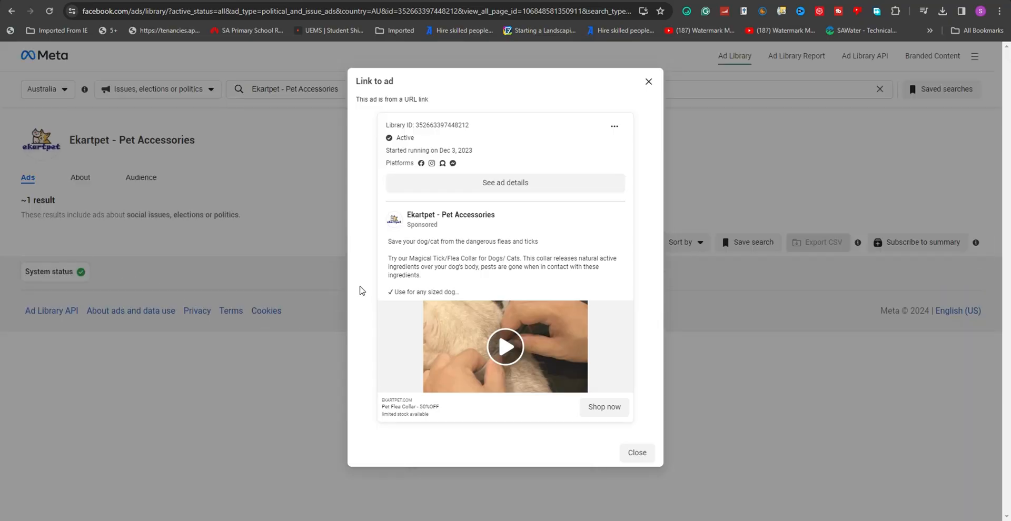
{"action": "mouse_move", "coordinate": [513, 349]}
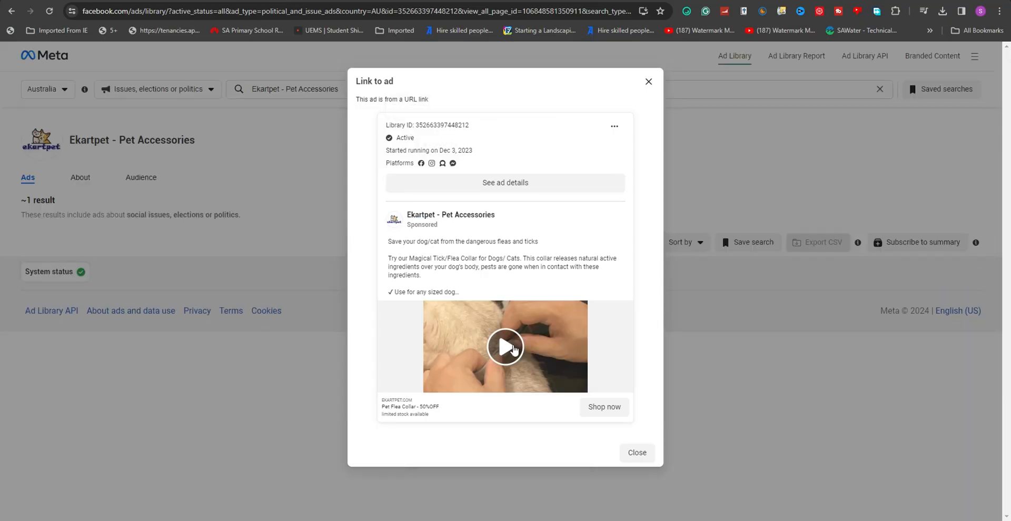
{"action": "left_click", "coordinate": [505, 347]}
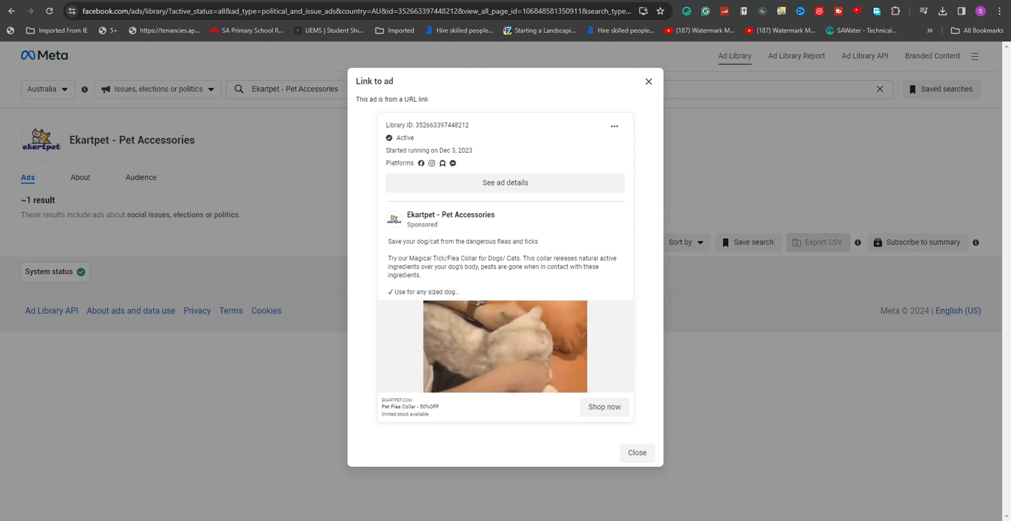
- Inspect the page and open options for the video's mp4 source link
{"action": "right_click", "coordinate": [505, 346]}
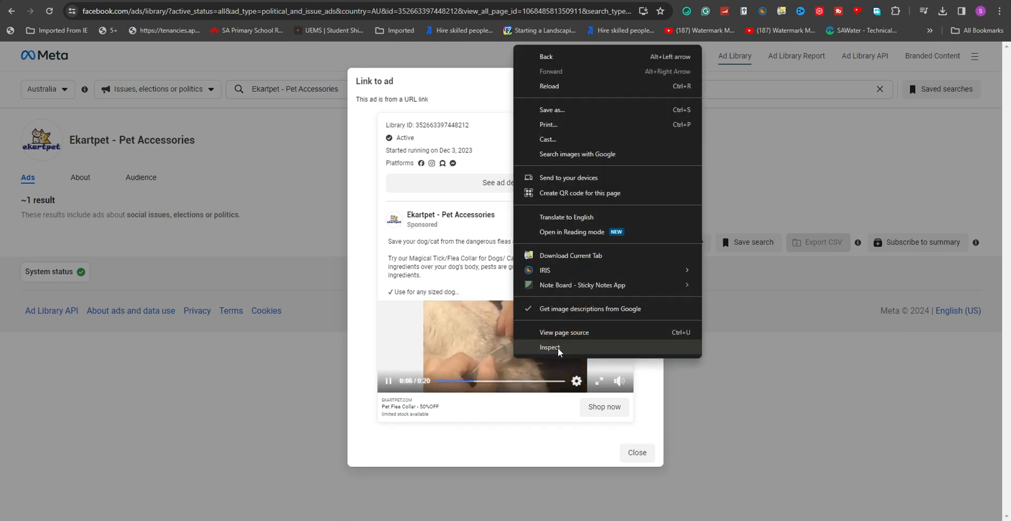
{"action": "left_click", "coordinate": [549, 347]}
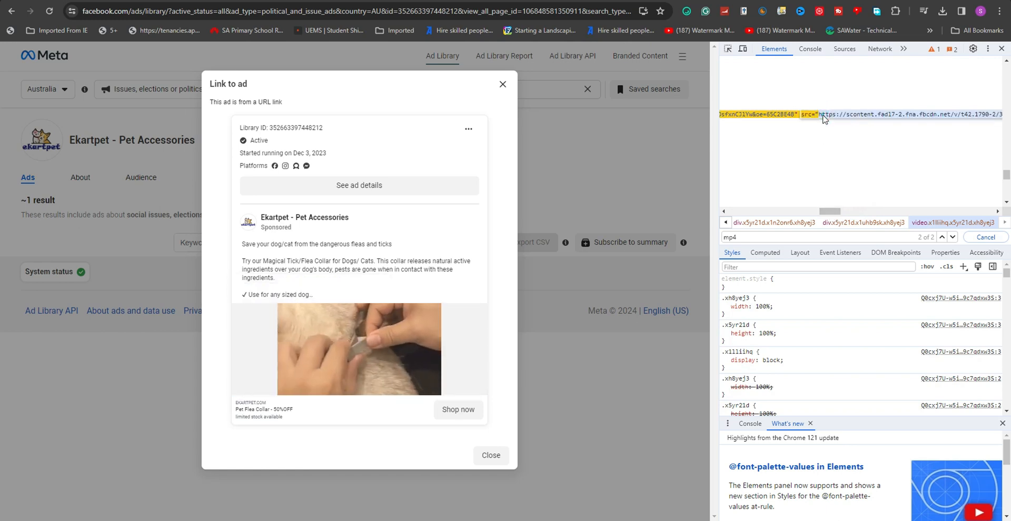
{"action": "right_click", "coordinate": [821, 115]}
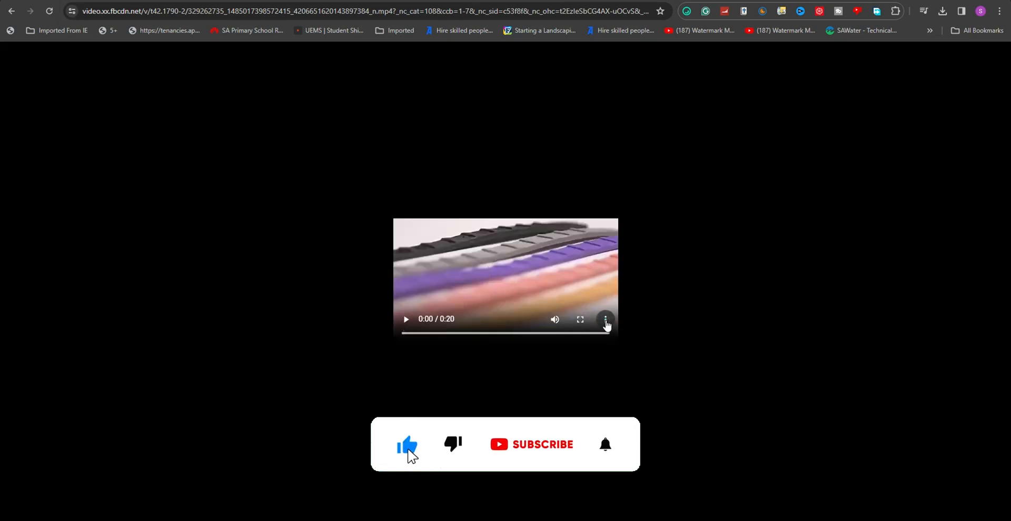
- Download the flea collar ad video as an mp4 from its menu
{"action": "left_click", "coordinate": [605, 319]}
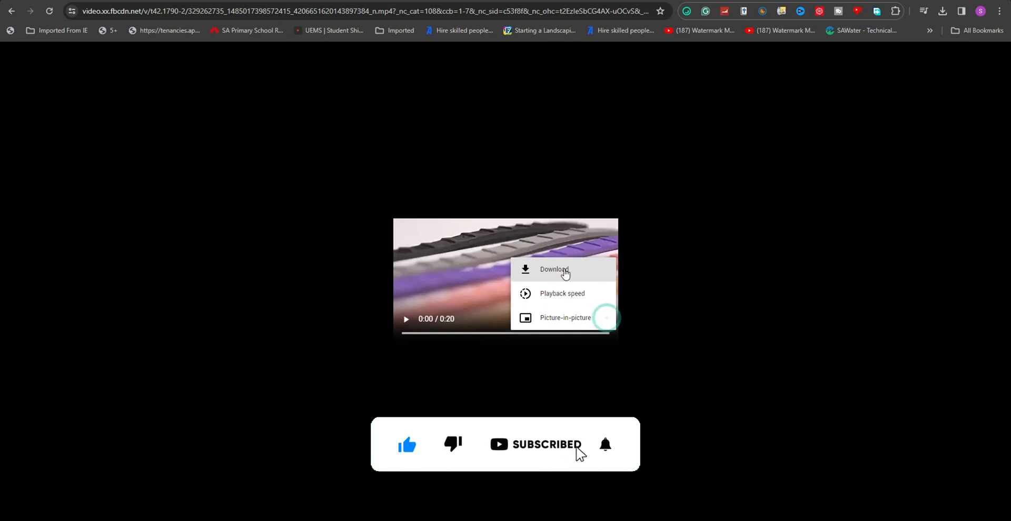
{"action": "left_click", "coordinate": [554, 269]}
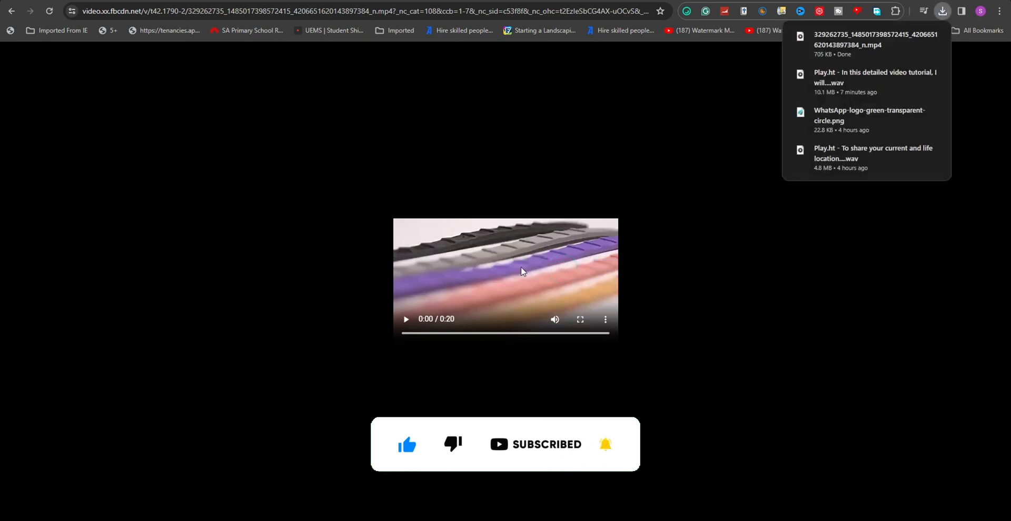